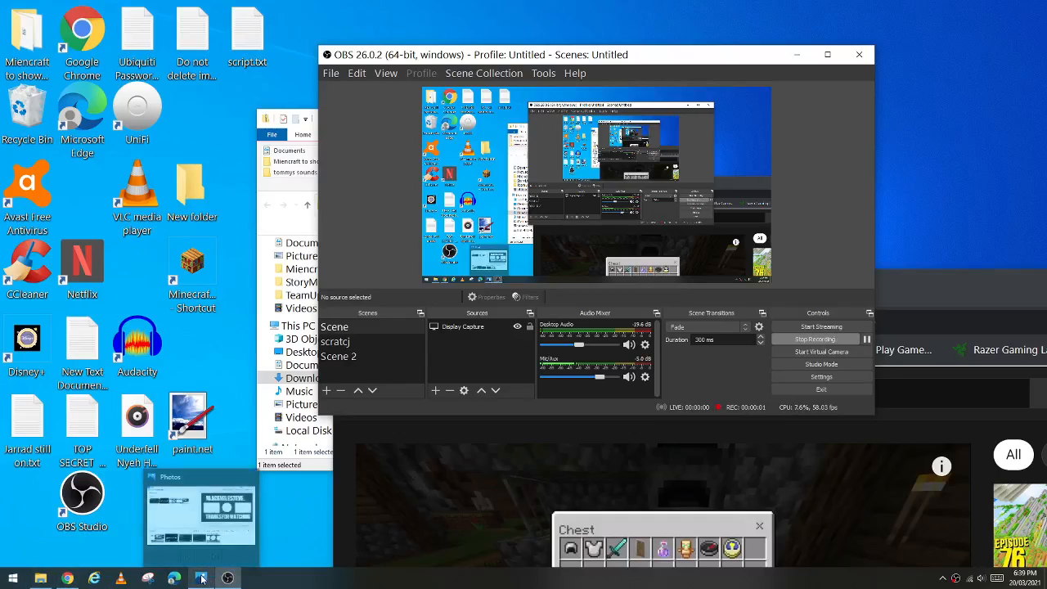
Step: Return to the BlackholeSaga project and select the 5:48 Minecraft clip in the storyboard
{"action": "left_click", "coordinate": [201, 503]}
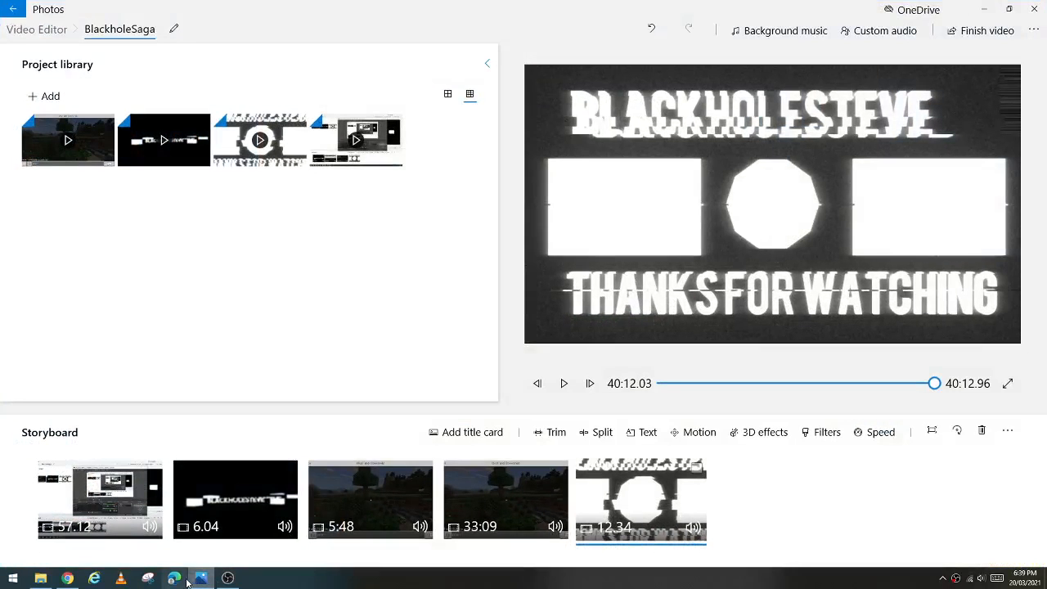
{"action": "mouse_move", "coordinate": [201, 578]}
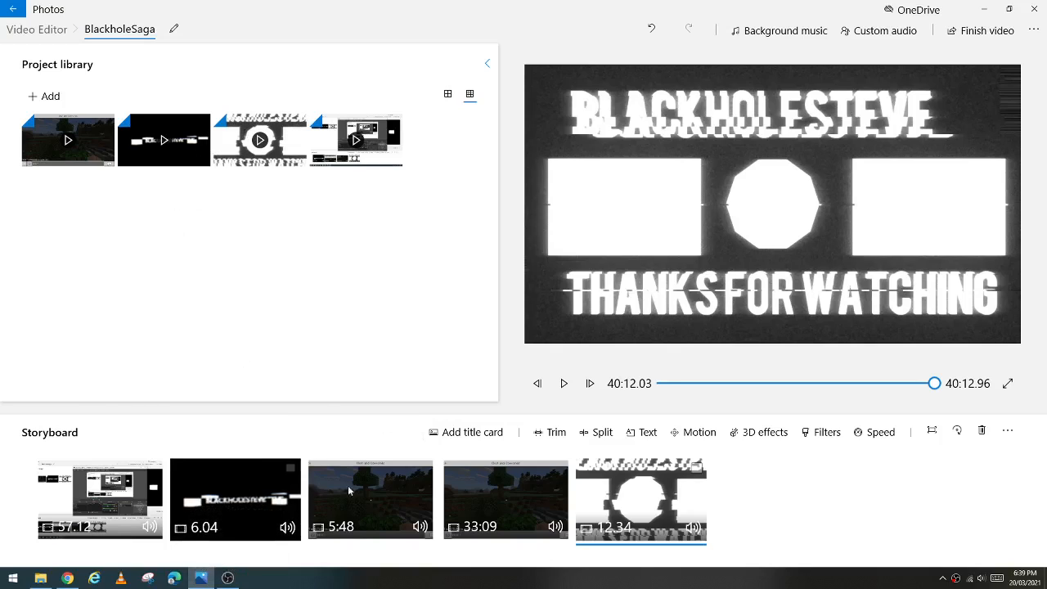
{"action": "left_click", "coordinate": [370, 500]}
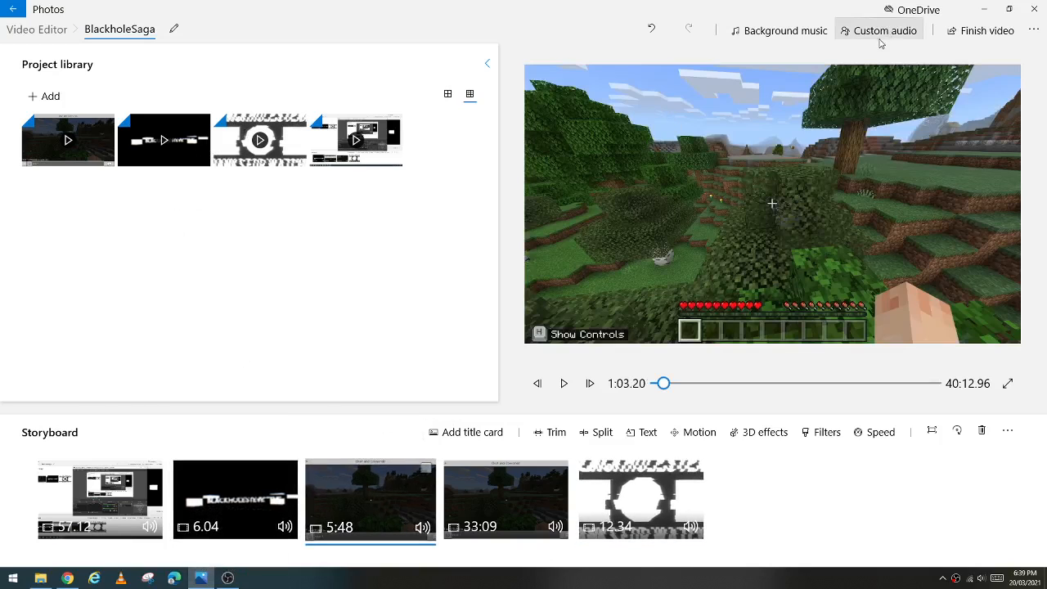
Step: Open Custom audio, select the second track ('An Enigmatic…'), and scroll through the music list
{"action": "left_click", "coordinate": [884, 30]}
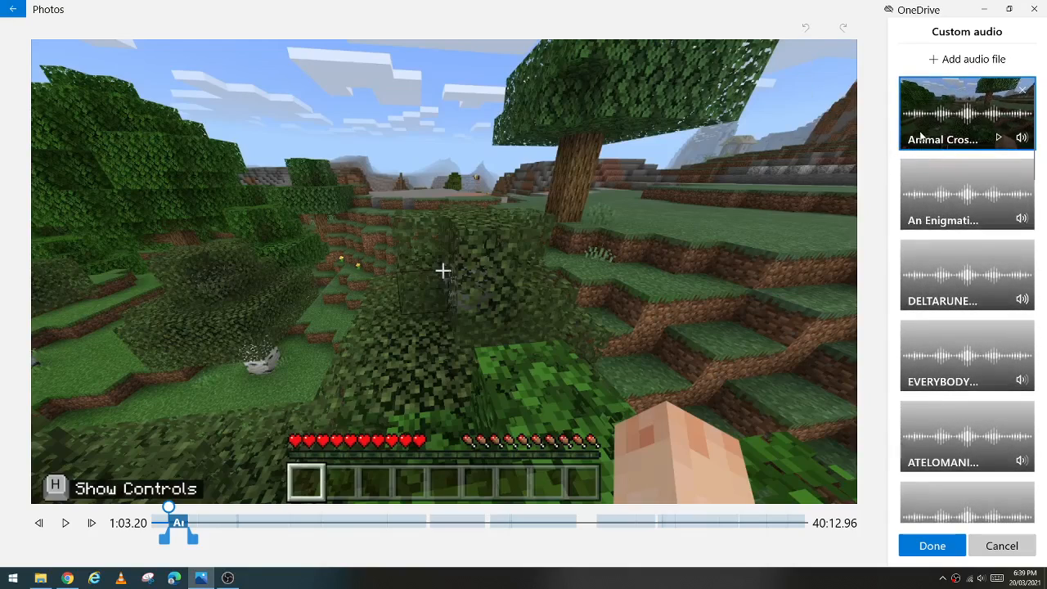
{"action": "left_click", "coordinate": [967, 195]}
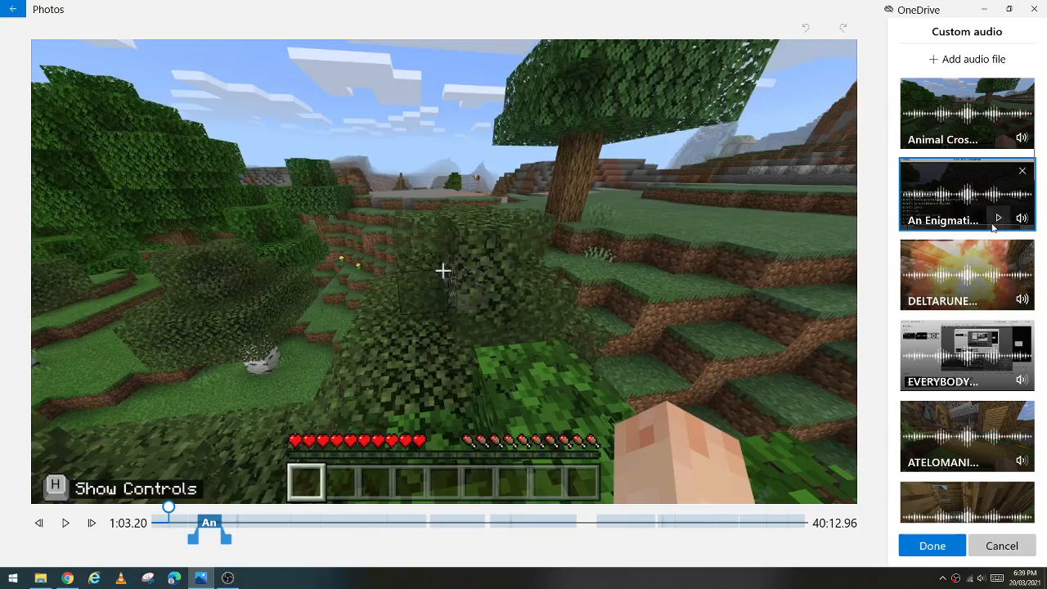
{"action": "scroll", "scroll_direction": "down", "scroll_amount": 3}
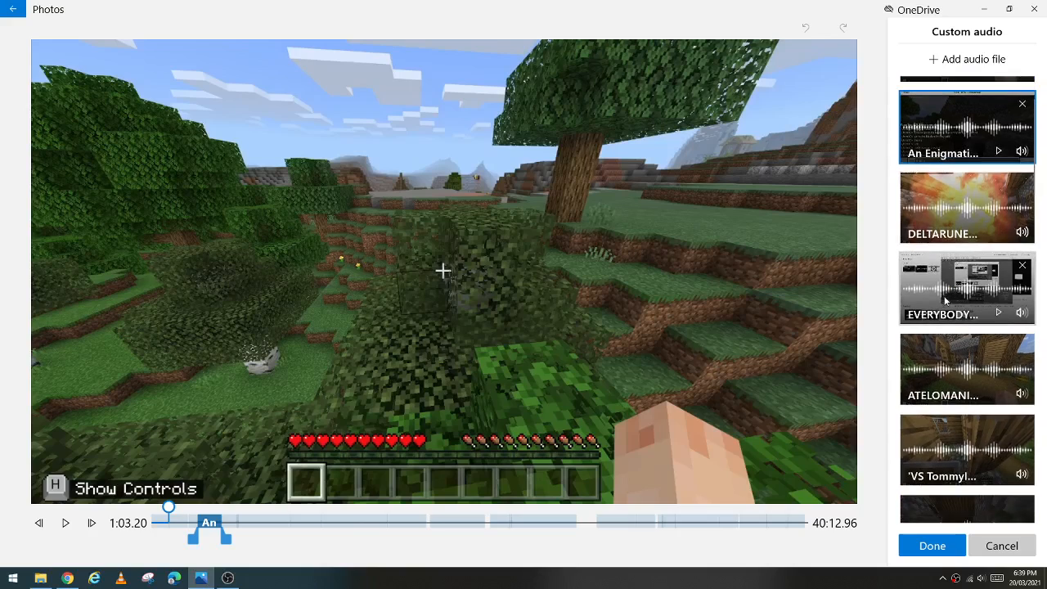
{"action": "scroll", "scroll_direction": "up", "scroll_amount": 3}
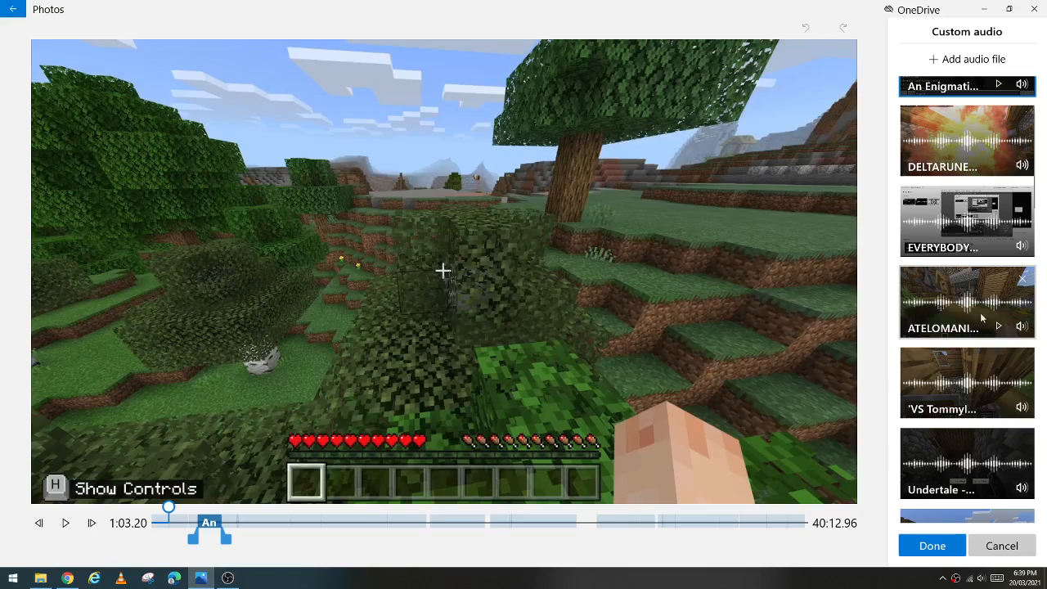
{"action": "mouse_move", "coordinate": [967, 303]}
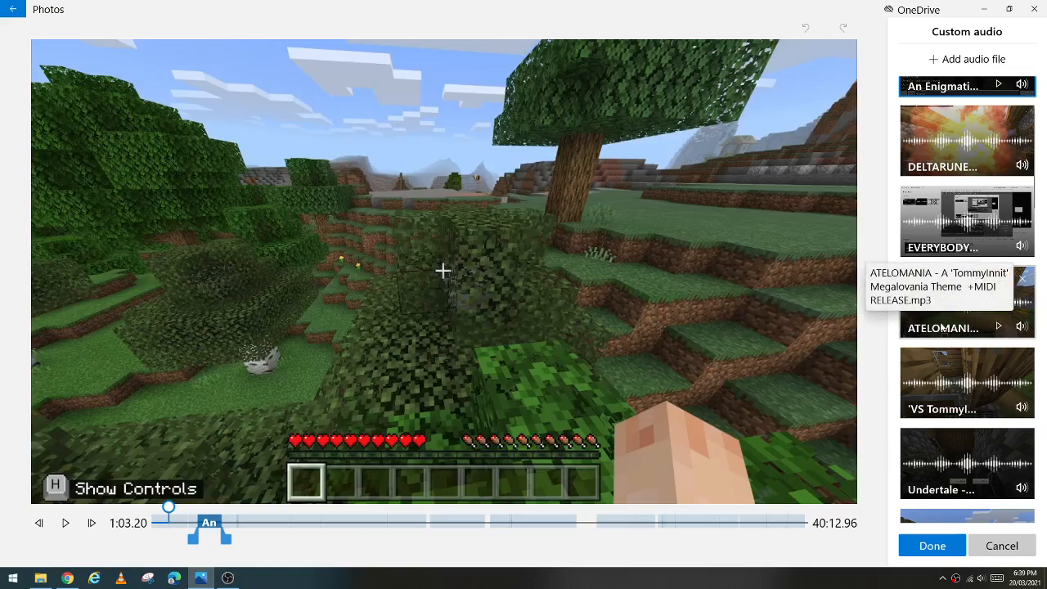
{"action": "scroll", "scroll_direction": "down", "scroll_amount": 3}
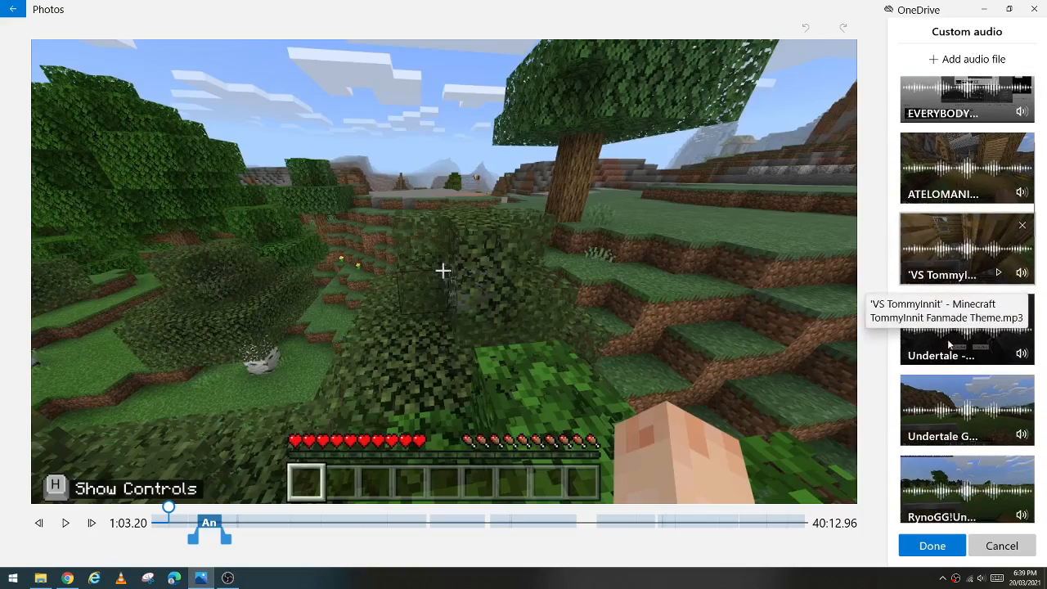
{"action": "mouse_move", "coordinate": [941, 354]}
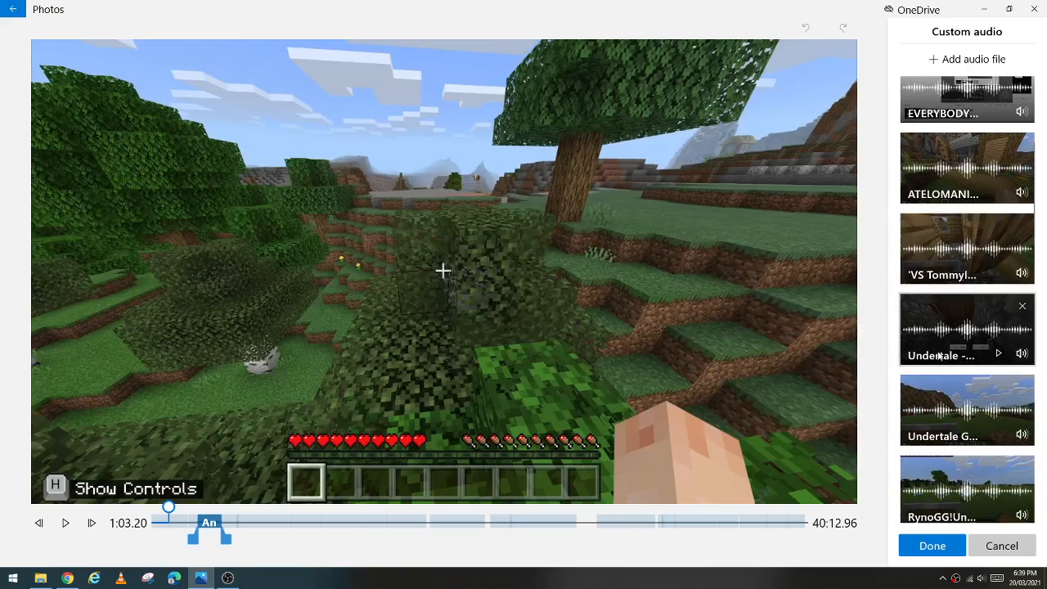
{"action": "mouse_move", "coordinate": [941, 355]}
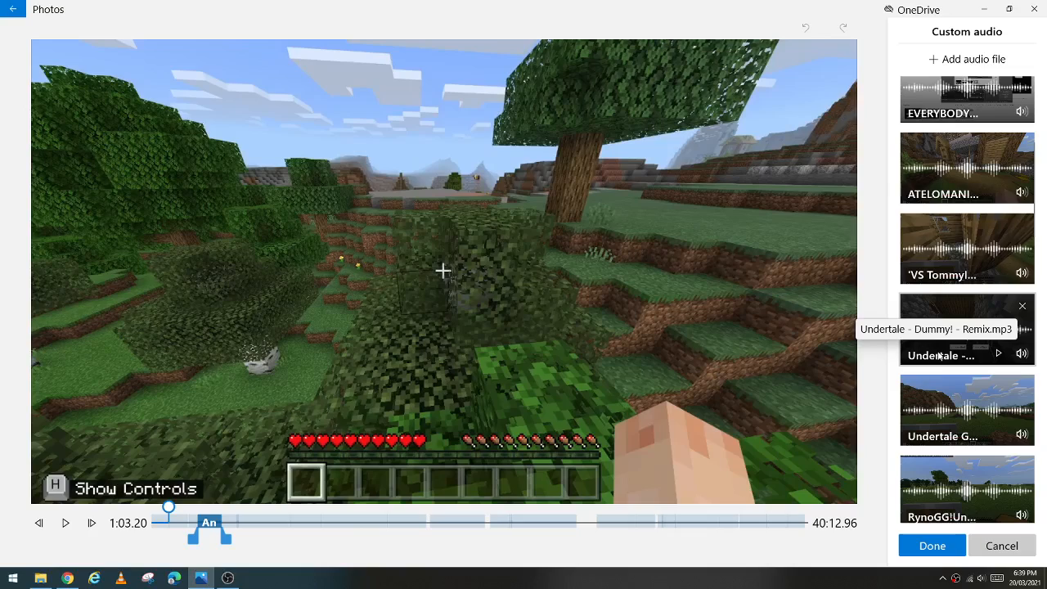
{"action": "mouse_move", "coordinate": [942, 274]}
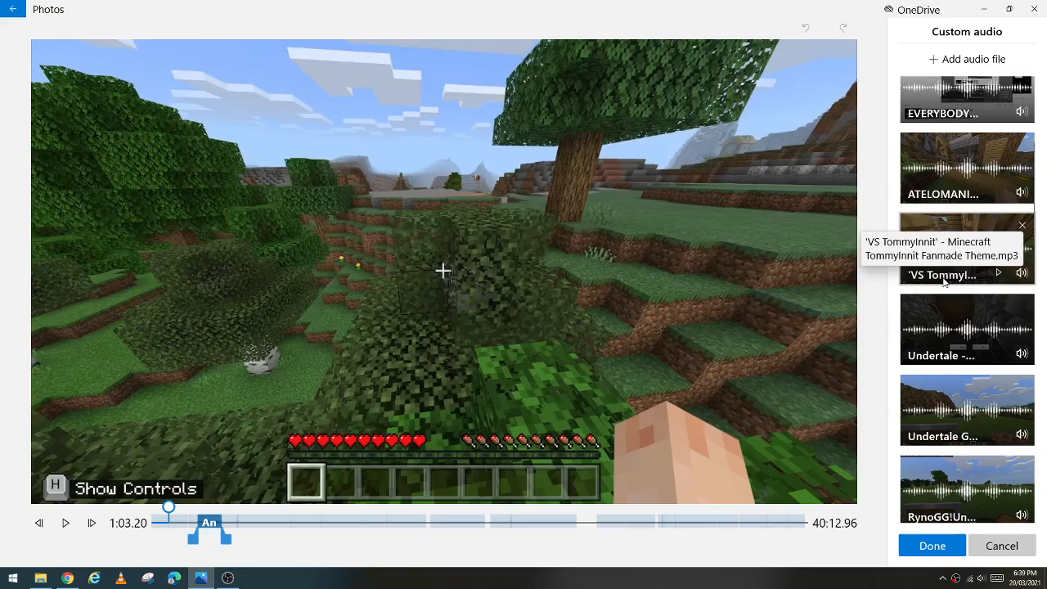
{"action": "scroll", "scroll_direction": "down", "scroll_amount": 3}
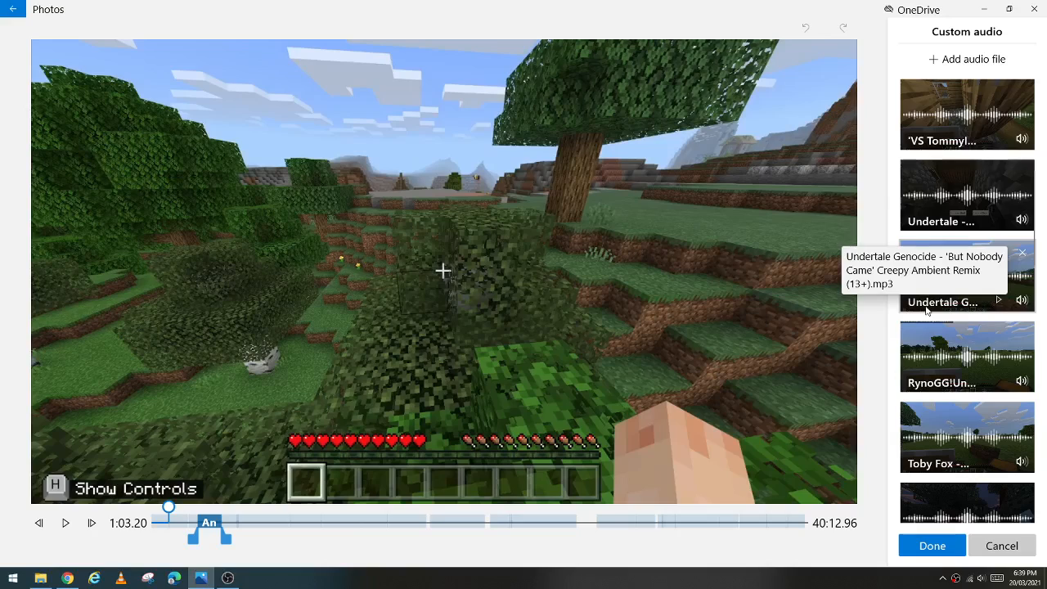
{"action": "scroll", "scroll_direction": "down", "scroll_amount": 3}
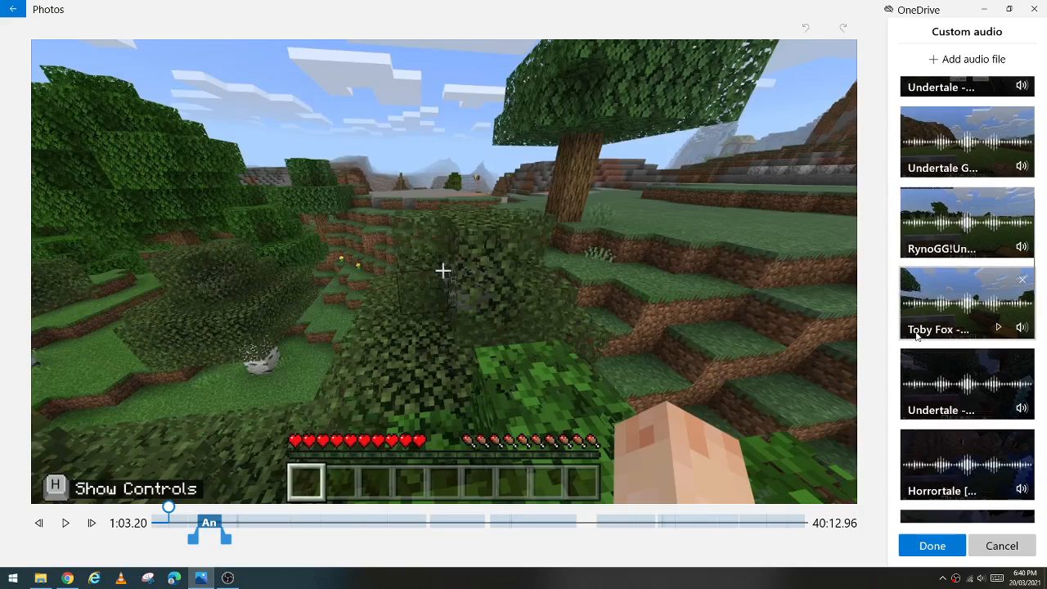
{"action": "mouse_move", "coordinate": [938, 329]}
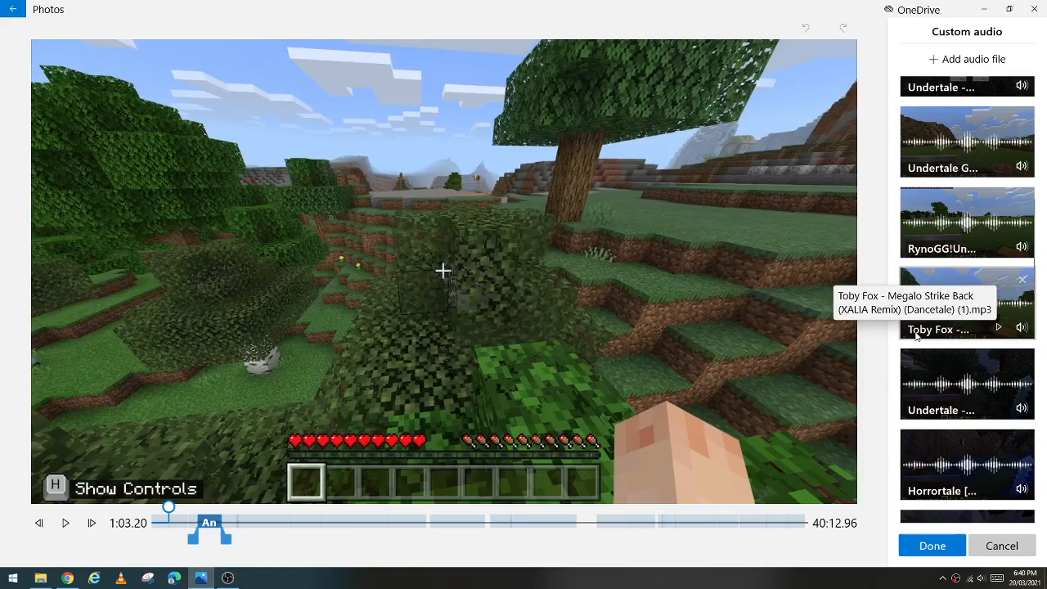
{"action": "scroll", "scroll_direction": "down", "scroll_amount": 3}
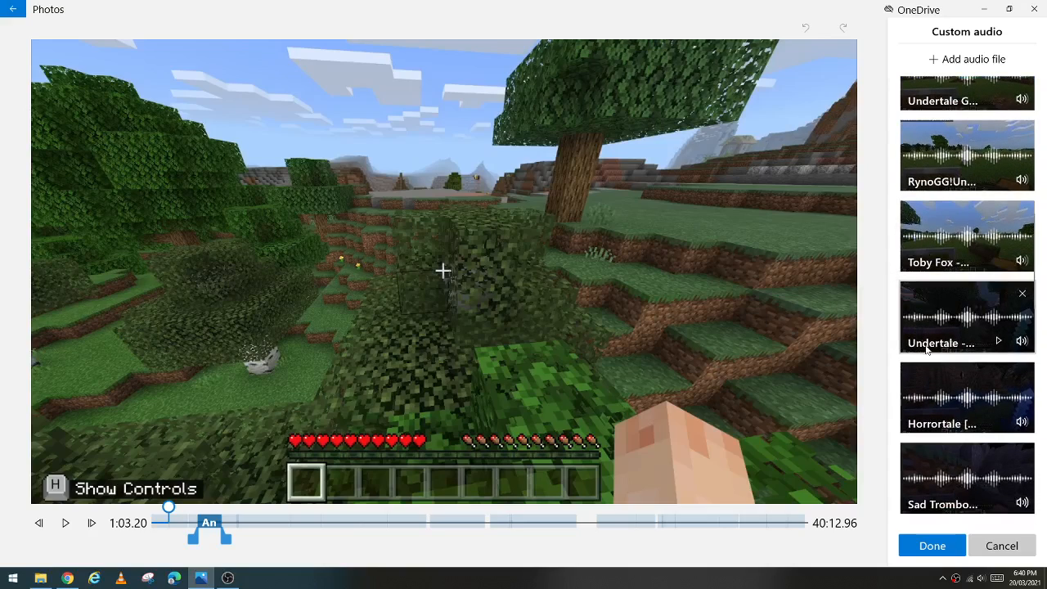
{"action": "mouse_move", "coordinate": [941, 342]}
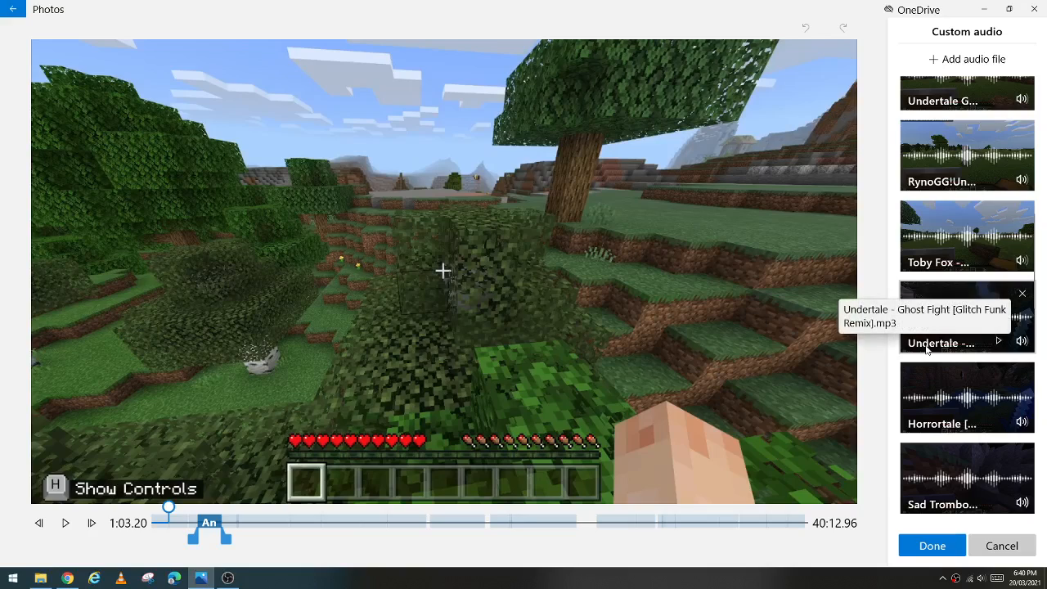
{"action": "scroll", "scroll_direction": "down", "scroll_amount": 3}
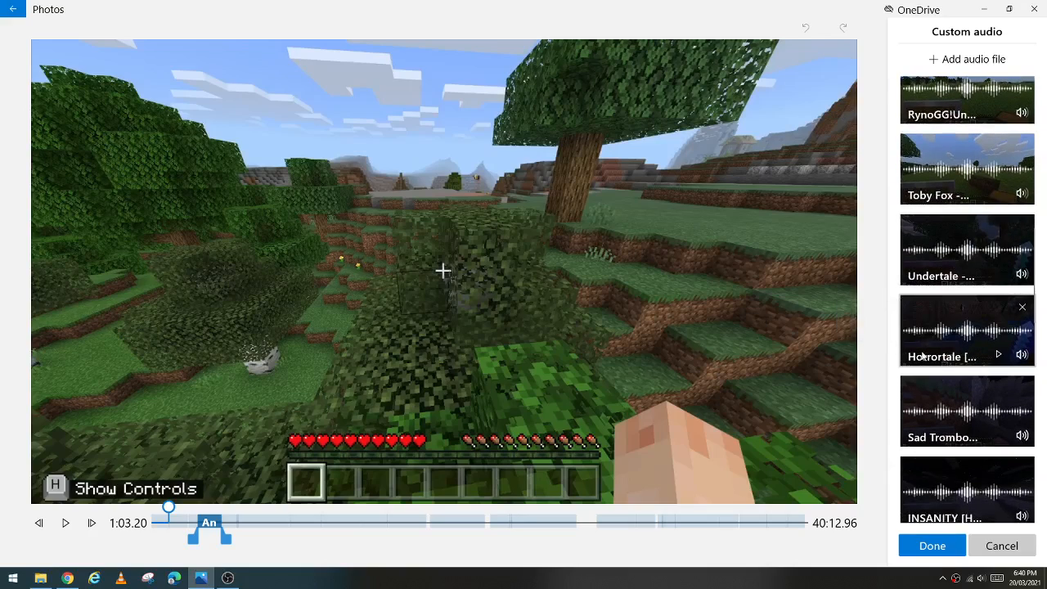
{"action": "mouse_move", "coordinate": [942, 356]}
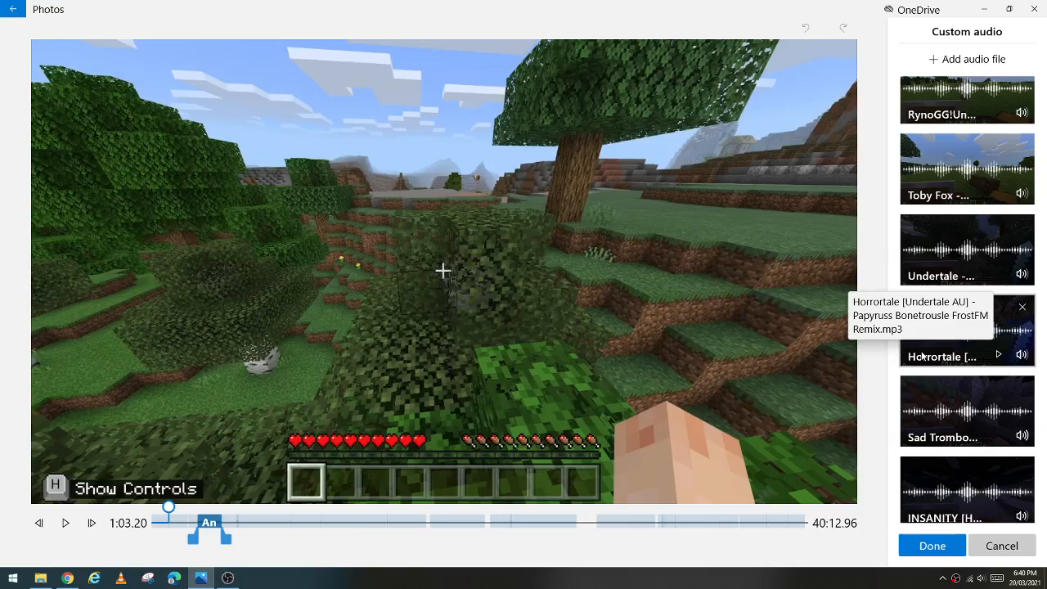
{"action": "scroll", "scroll_direction": "down", "scroll_amount": 3}
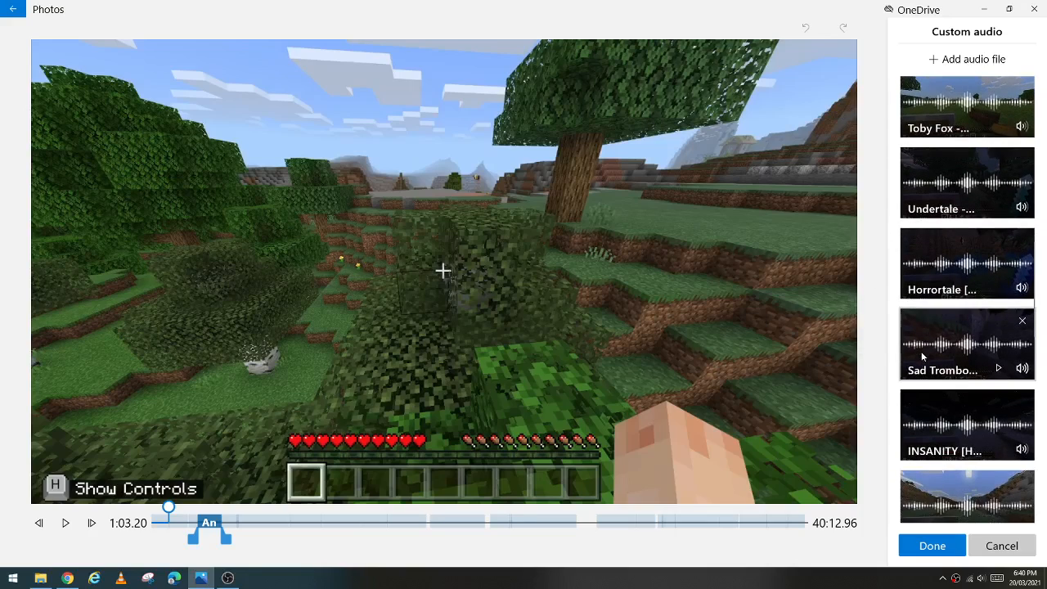
{"action": "scroll", "scroll_direction": "down", "scroll_amount": 3}
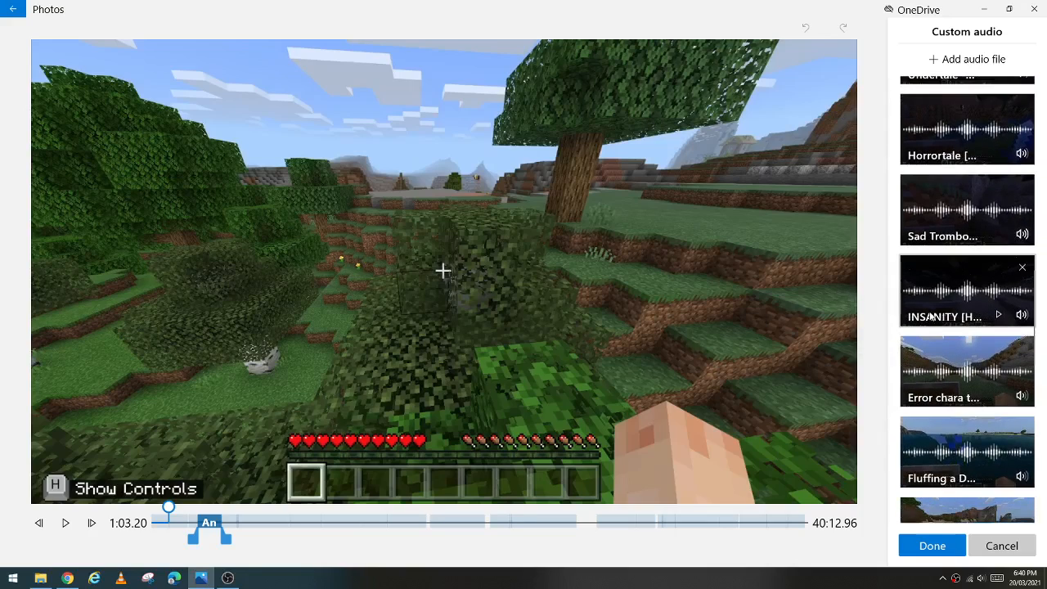
{"action": "mouse_move", "coordinate": [945, 316]}
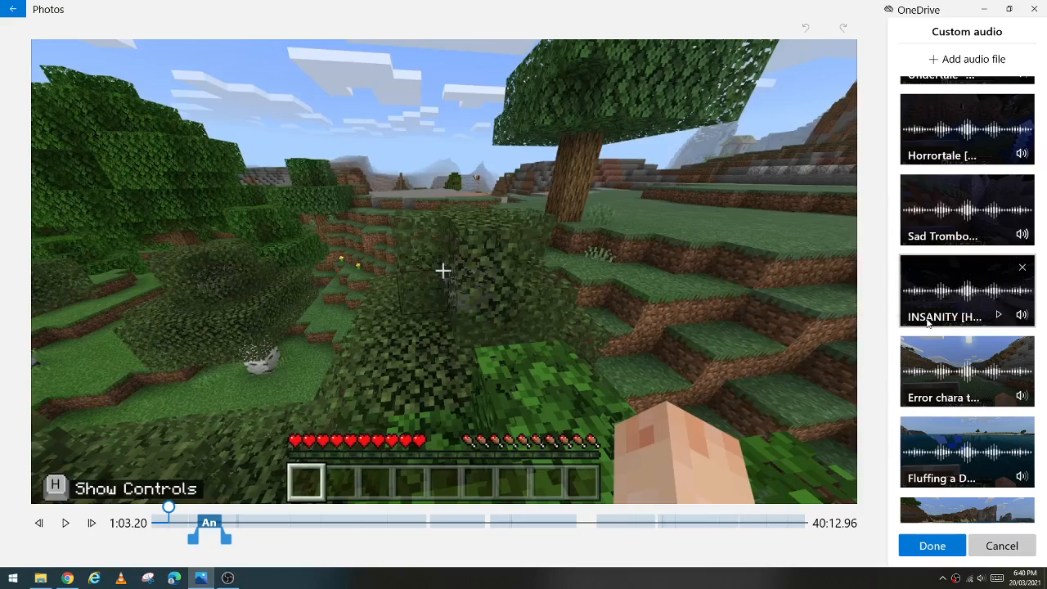
{"action": "scroll", "scroll_direction": "down", "scroll_amount": 3}
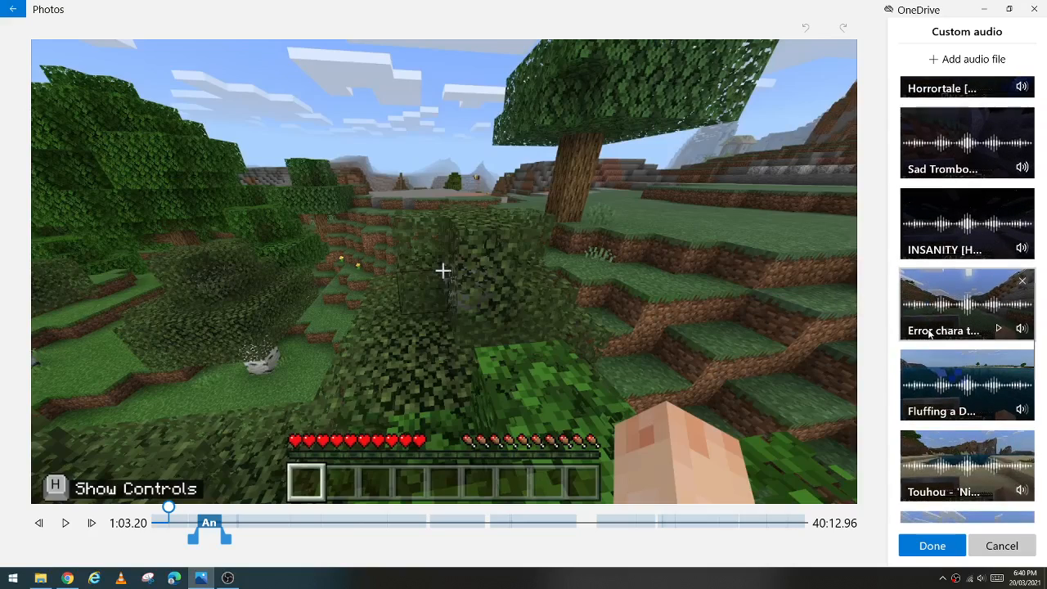
{"action": "mouse_move", "coordinate": [944, 329]}
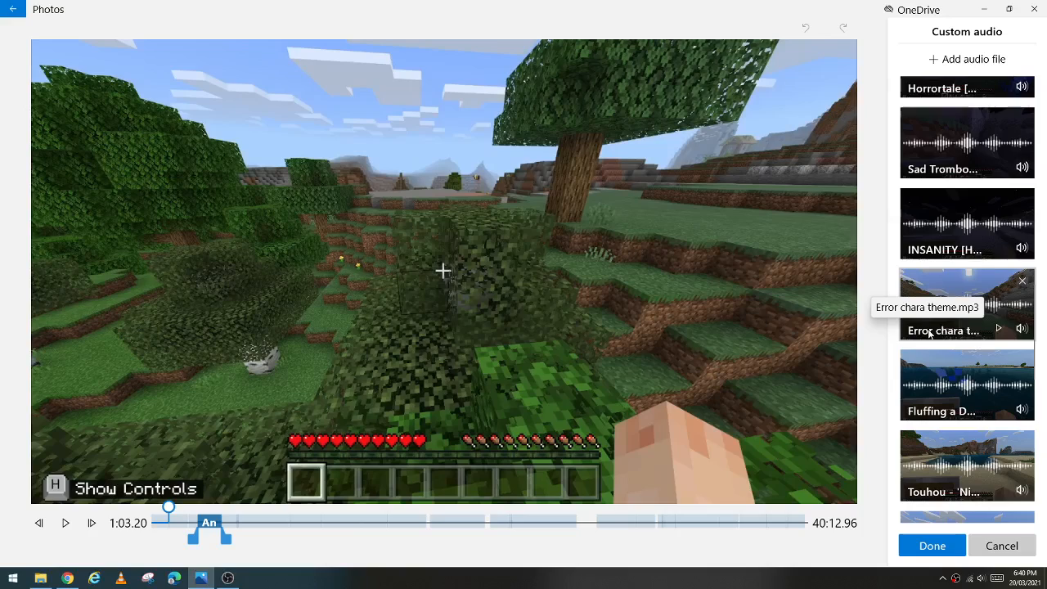
{"action": "scroll", "scroll_direction": "down", "scroll_amount": 3}
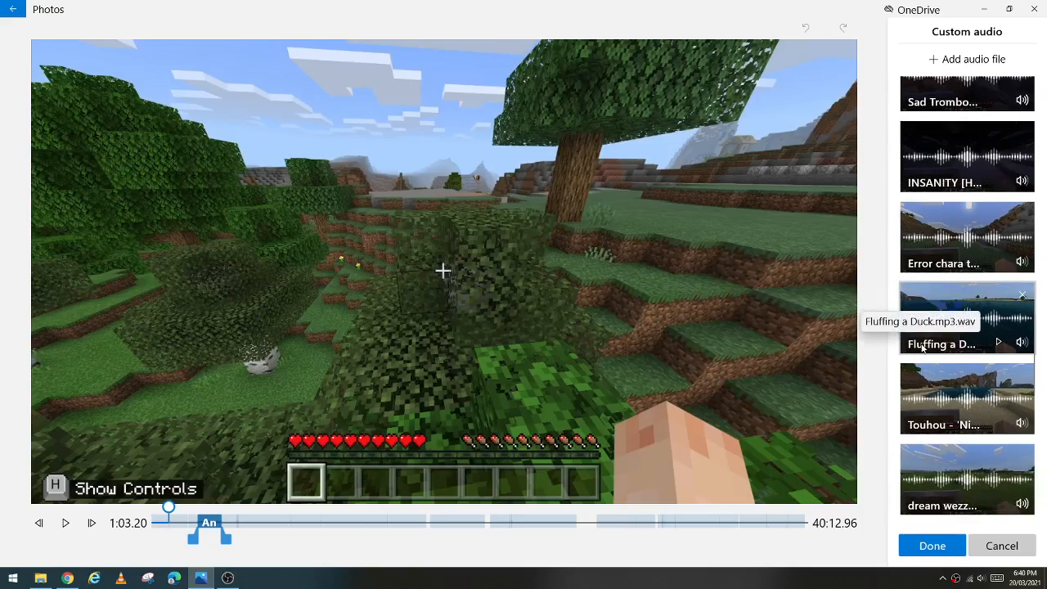
{"action": "scroll", "scroll_direction": "down", "scroll_amount": 3}
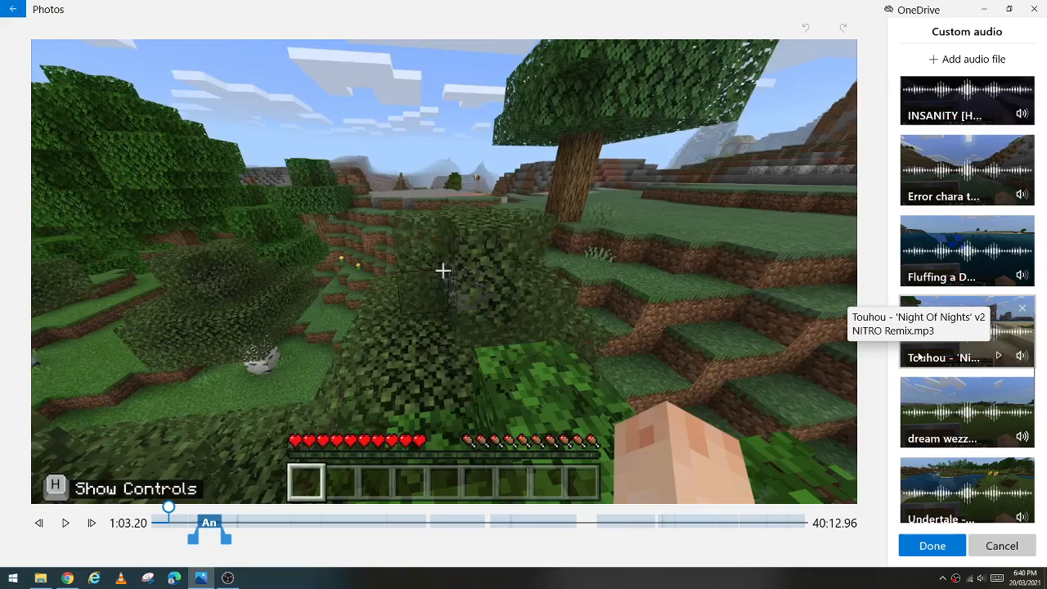
{"action": "scroll", "scroll_direction": "down", "scroll_amount": 3}
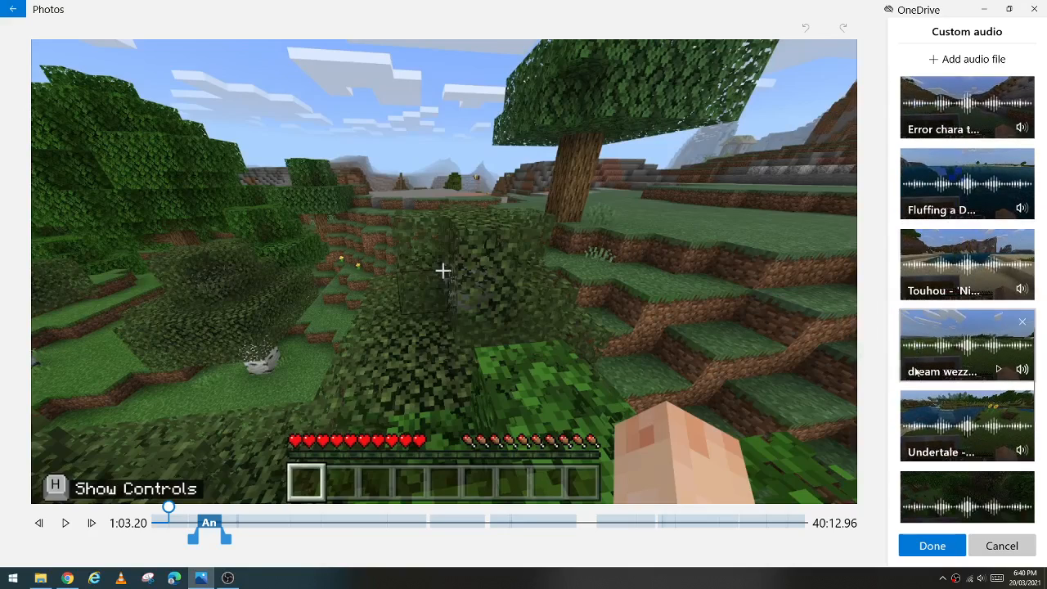
{"action": "scroll", "scroll_direction": "down", "scroll_amount": 3}
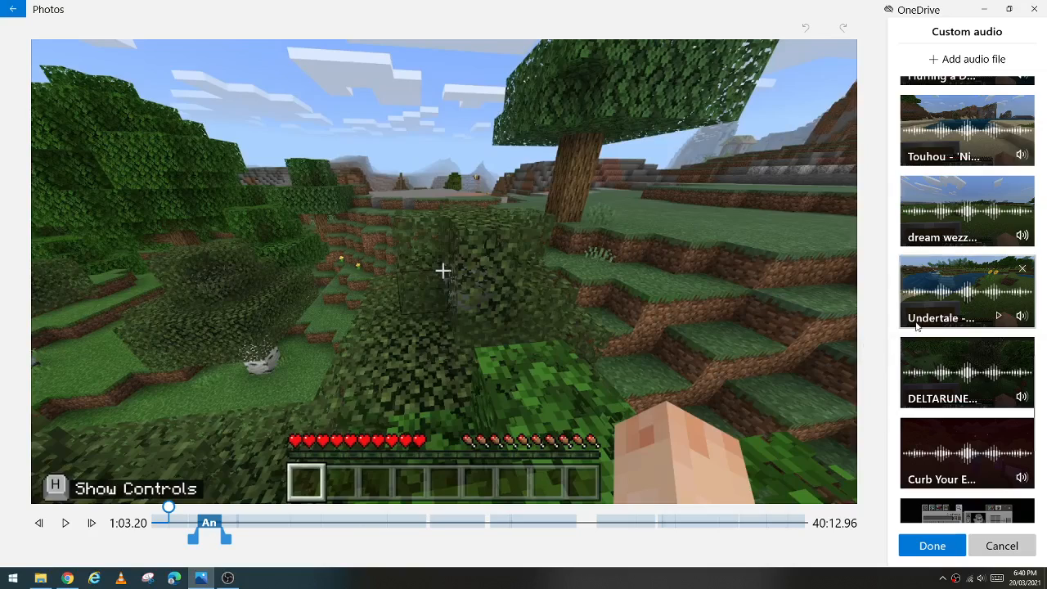
{"action": "mouse_move", "coordinate": [941, 317]}
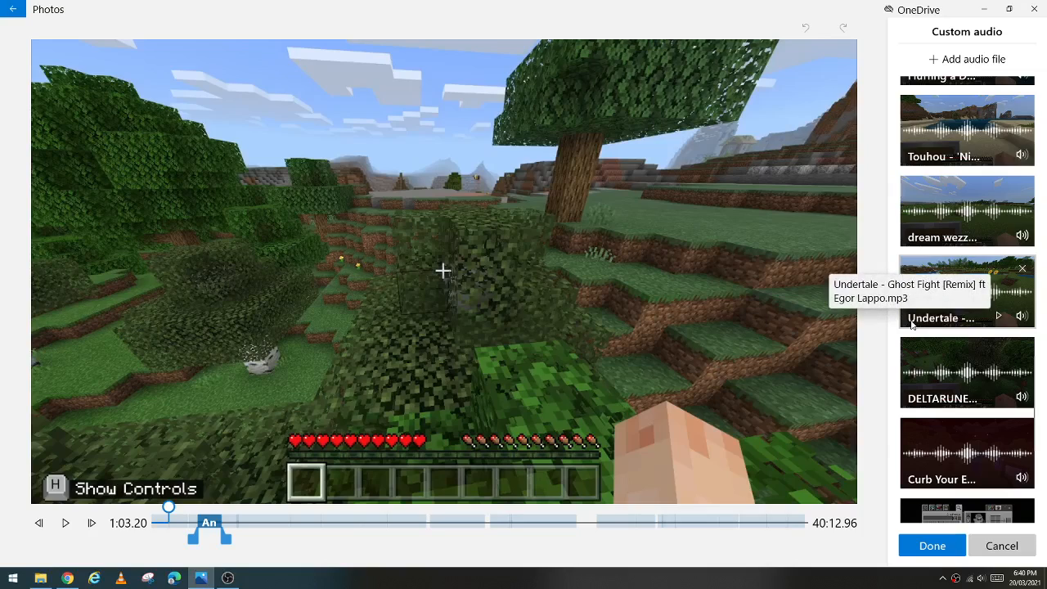
{"action": "scroll", "scroll_direction": "down", "scroll_amount": 3}
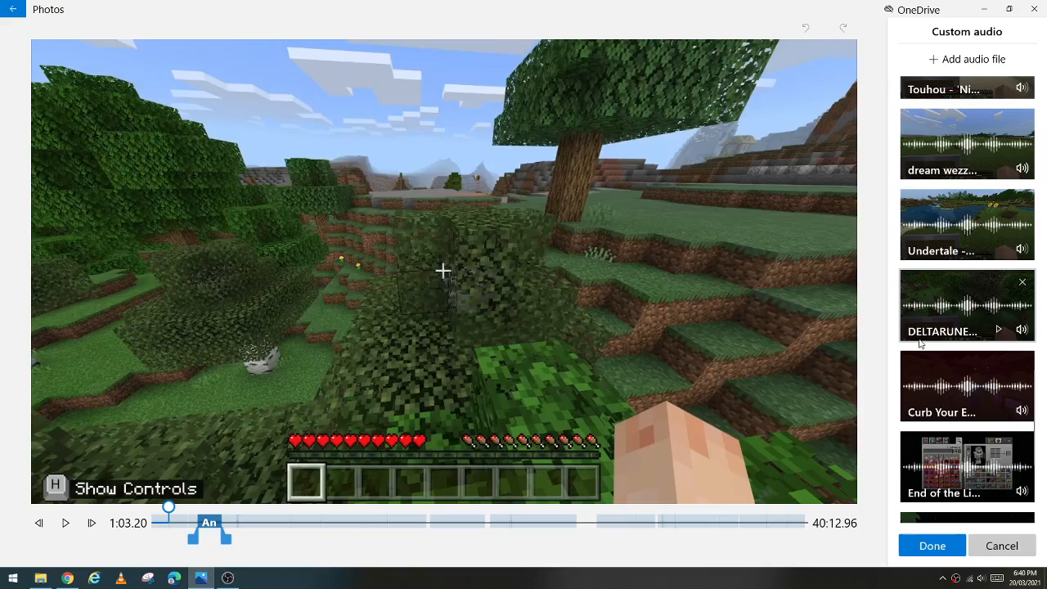
{"action": "scroll", "scroll_direction": "down", "scroll_amount": 3}
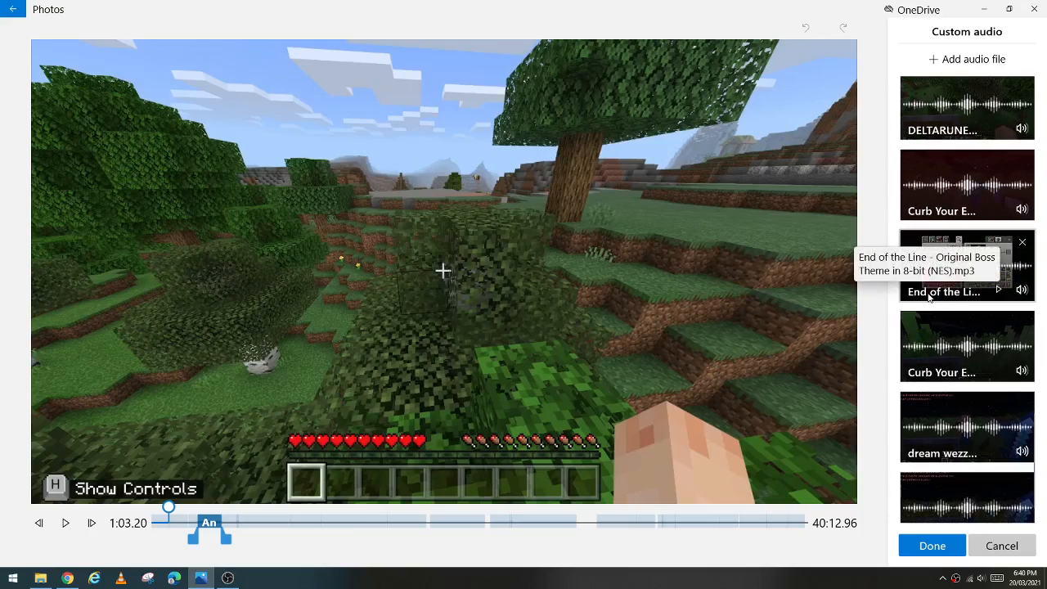
{"action": "scroll", "scroll_direction": "down", "scroll_amount": 3}
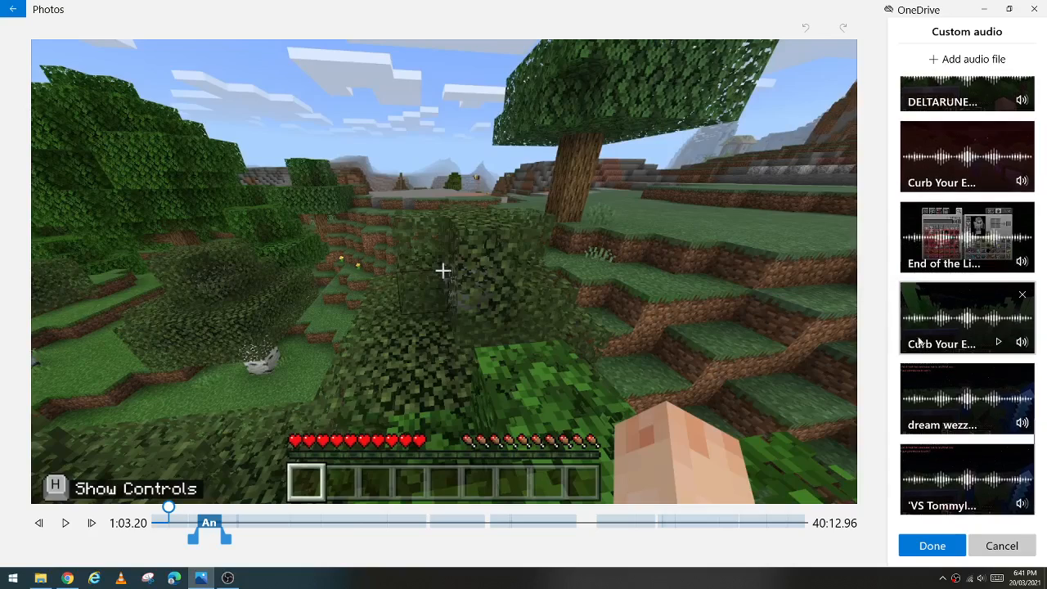